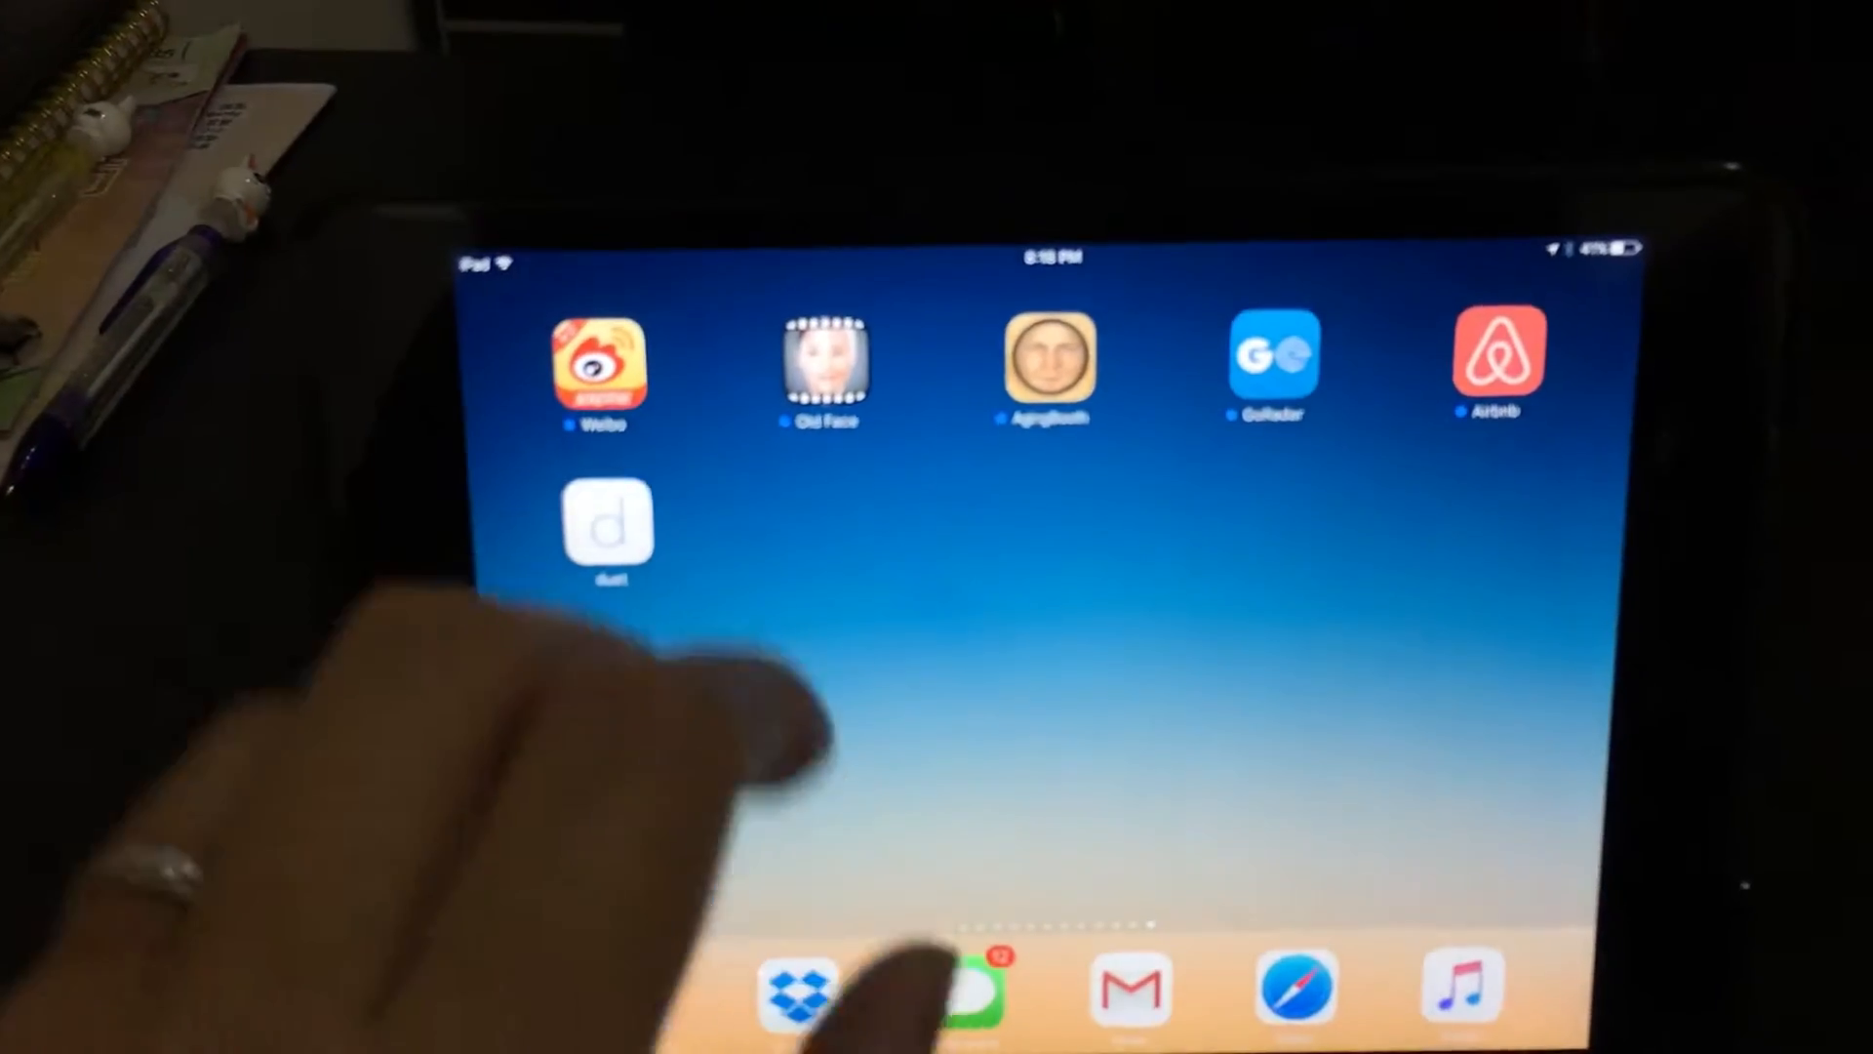
# - Launch Duet from the iPad home screen so it mirrors the Mac desktop
pyautogui.click(611, 523)
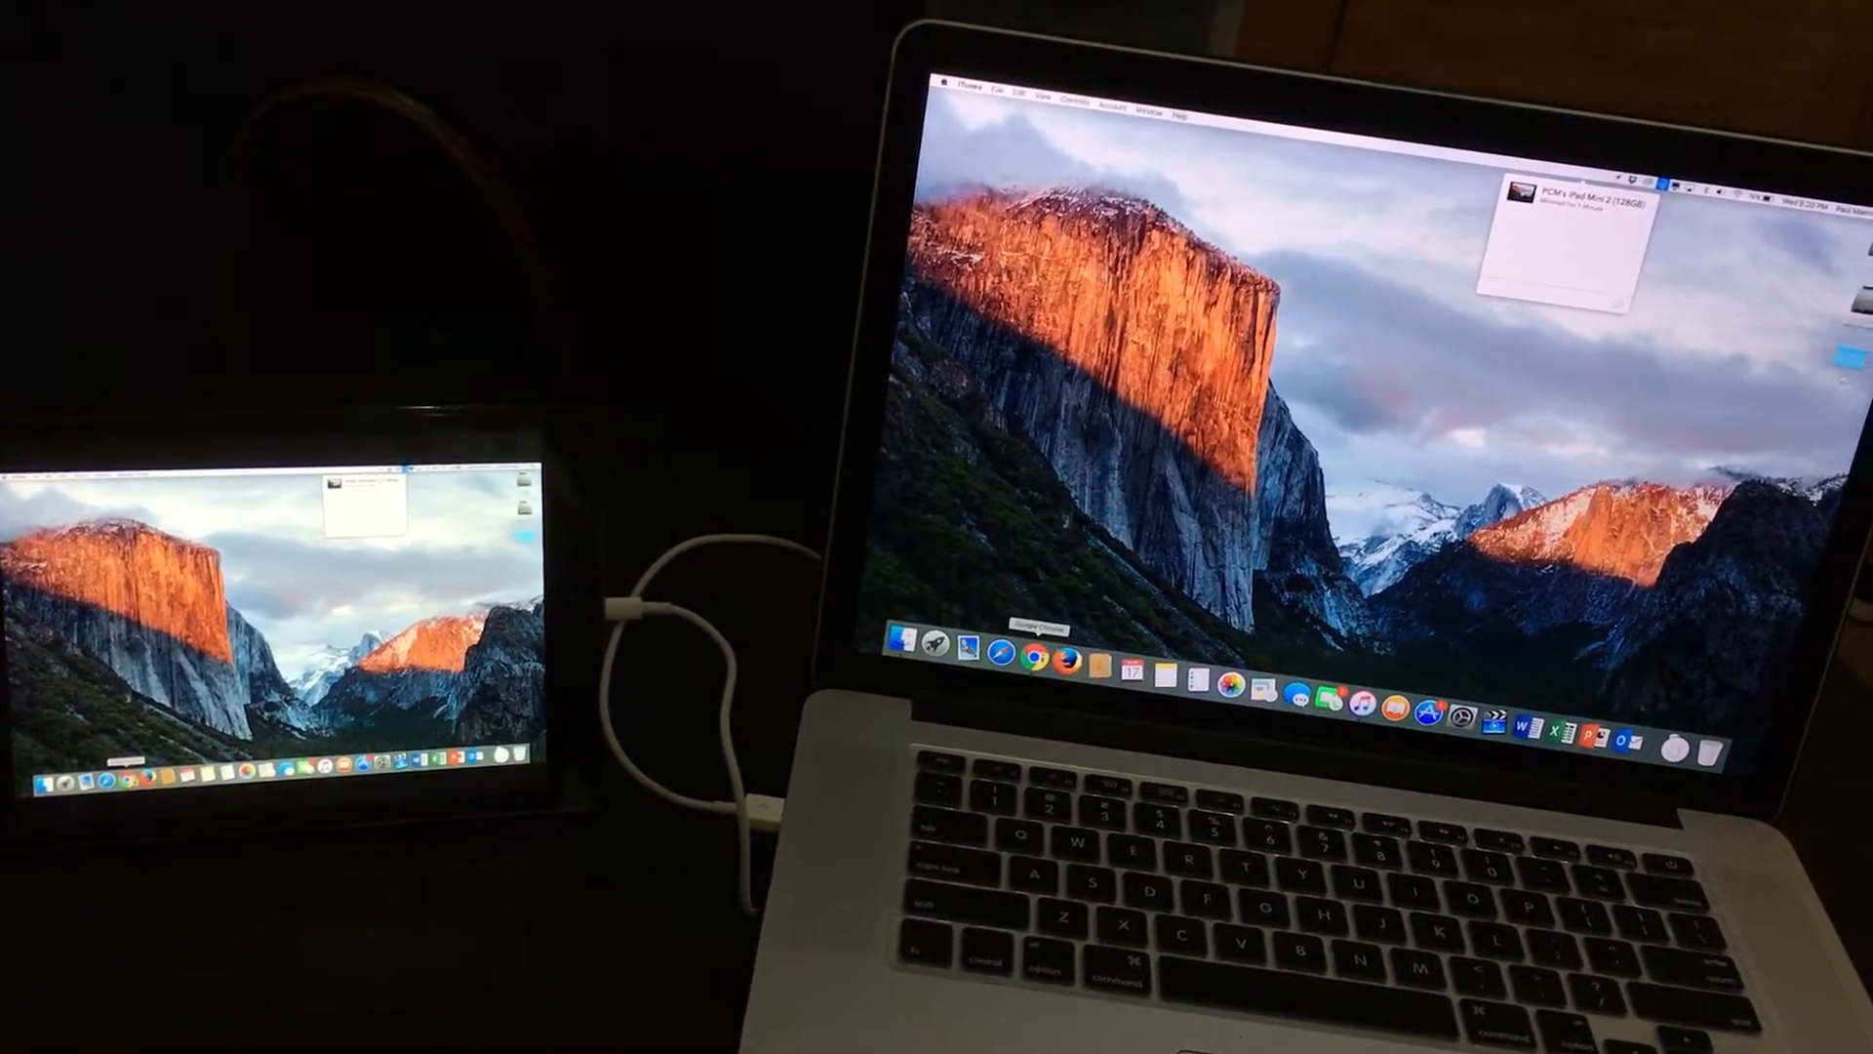
# - Open Chrome from the Dock, then show Duet's resolution and framerate options from the menu bar
pyautogui.click(1023, 656)
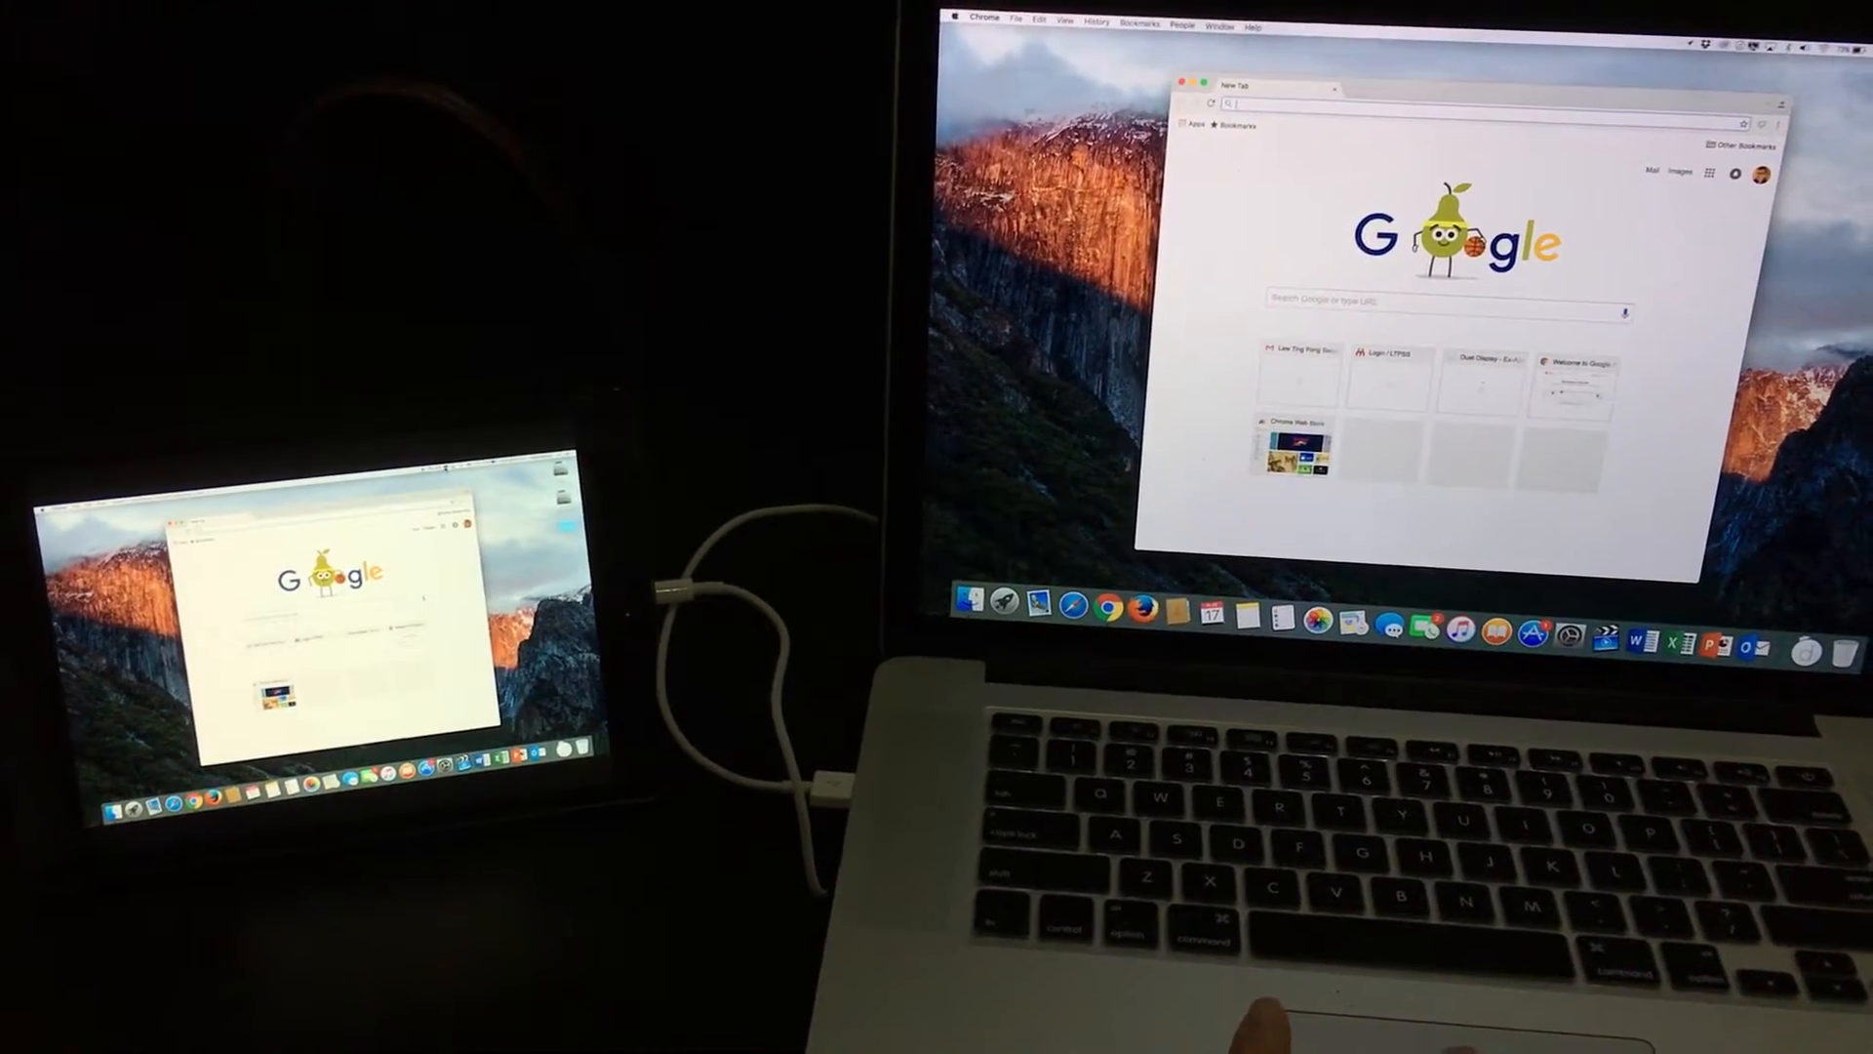
pyautogui.click(1746, 42)
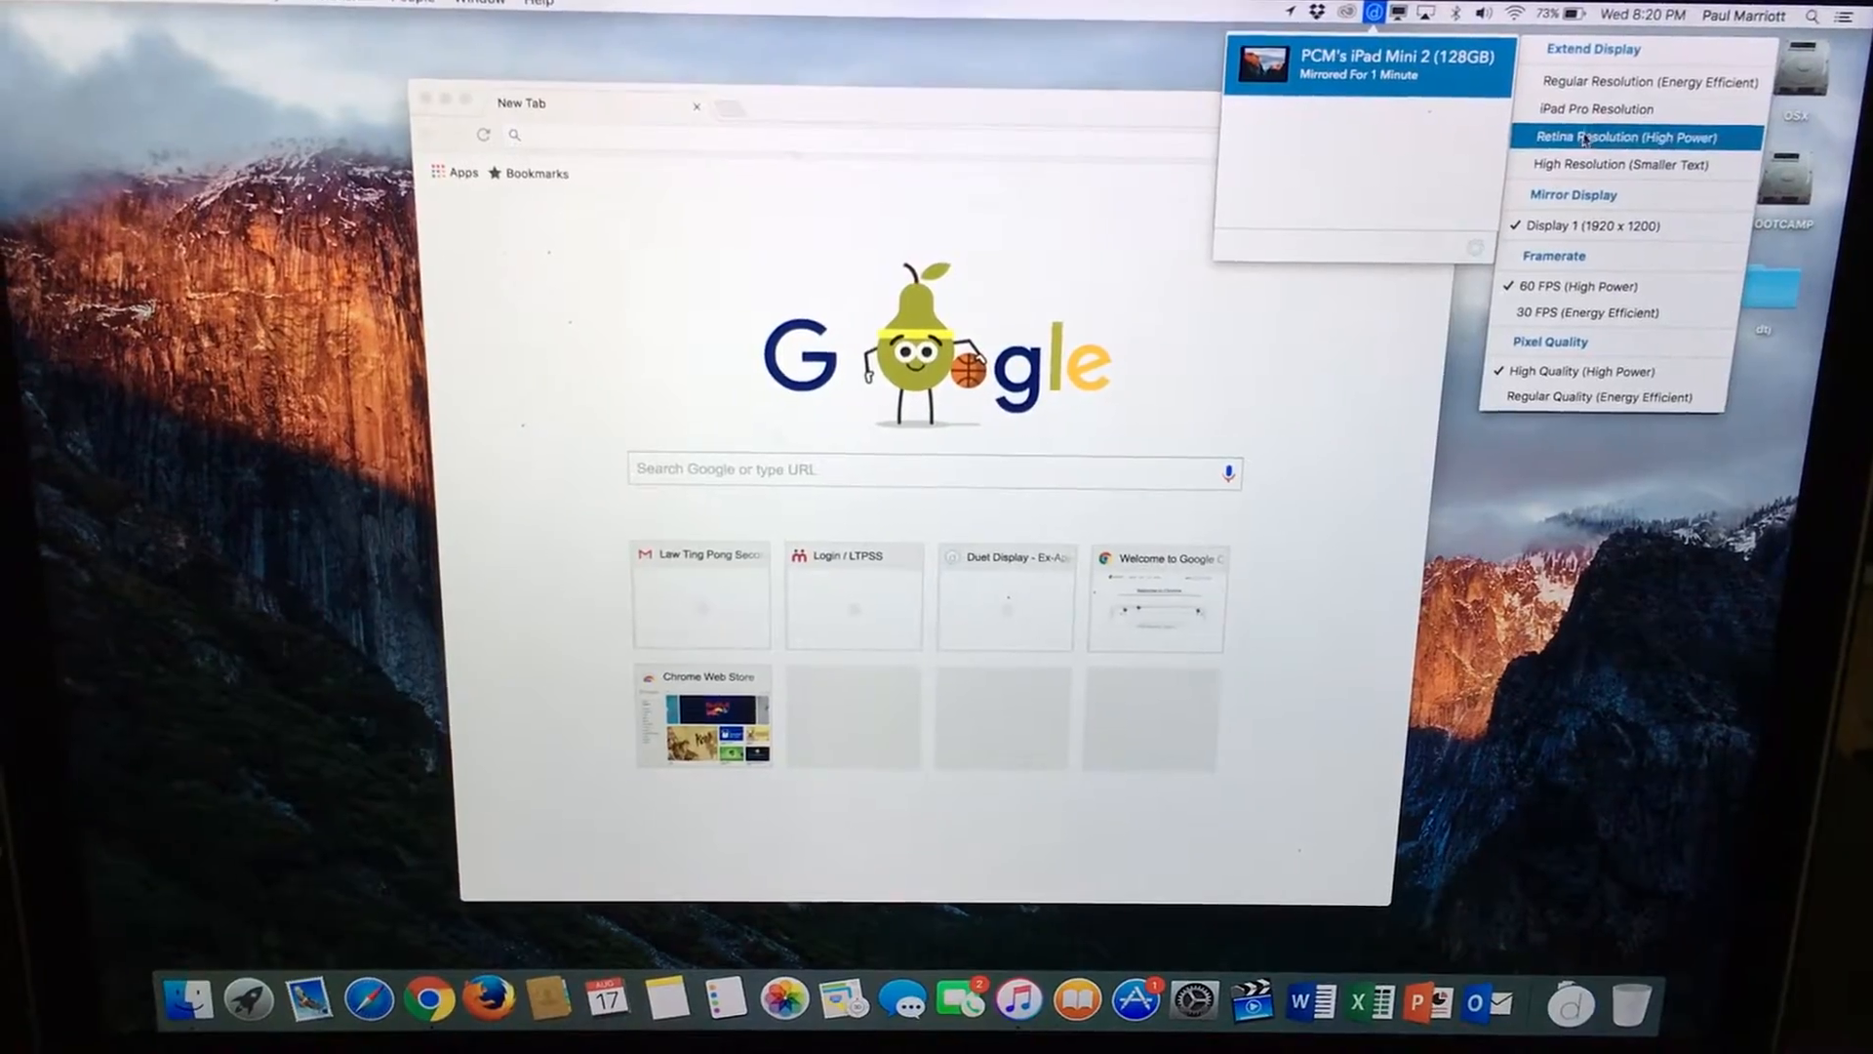
# - Choose Retina Resolution (High Power) from the Duet menu
pyautogui.click(1605, 137)
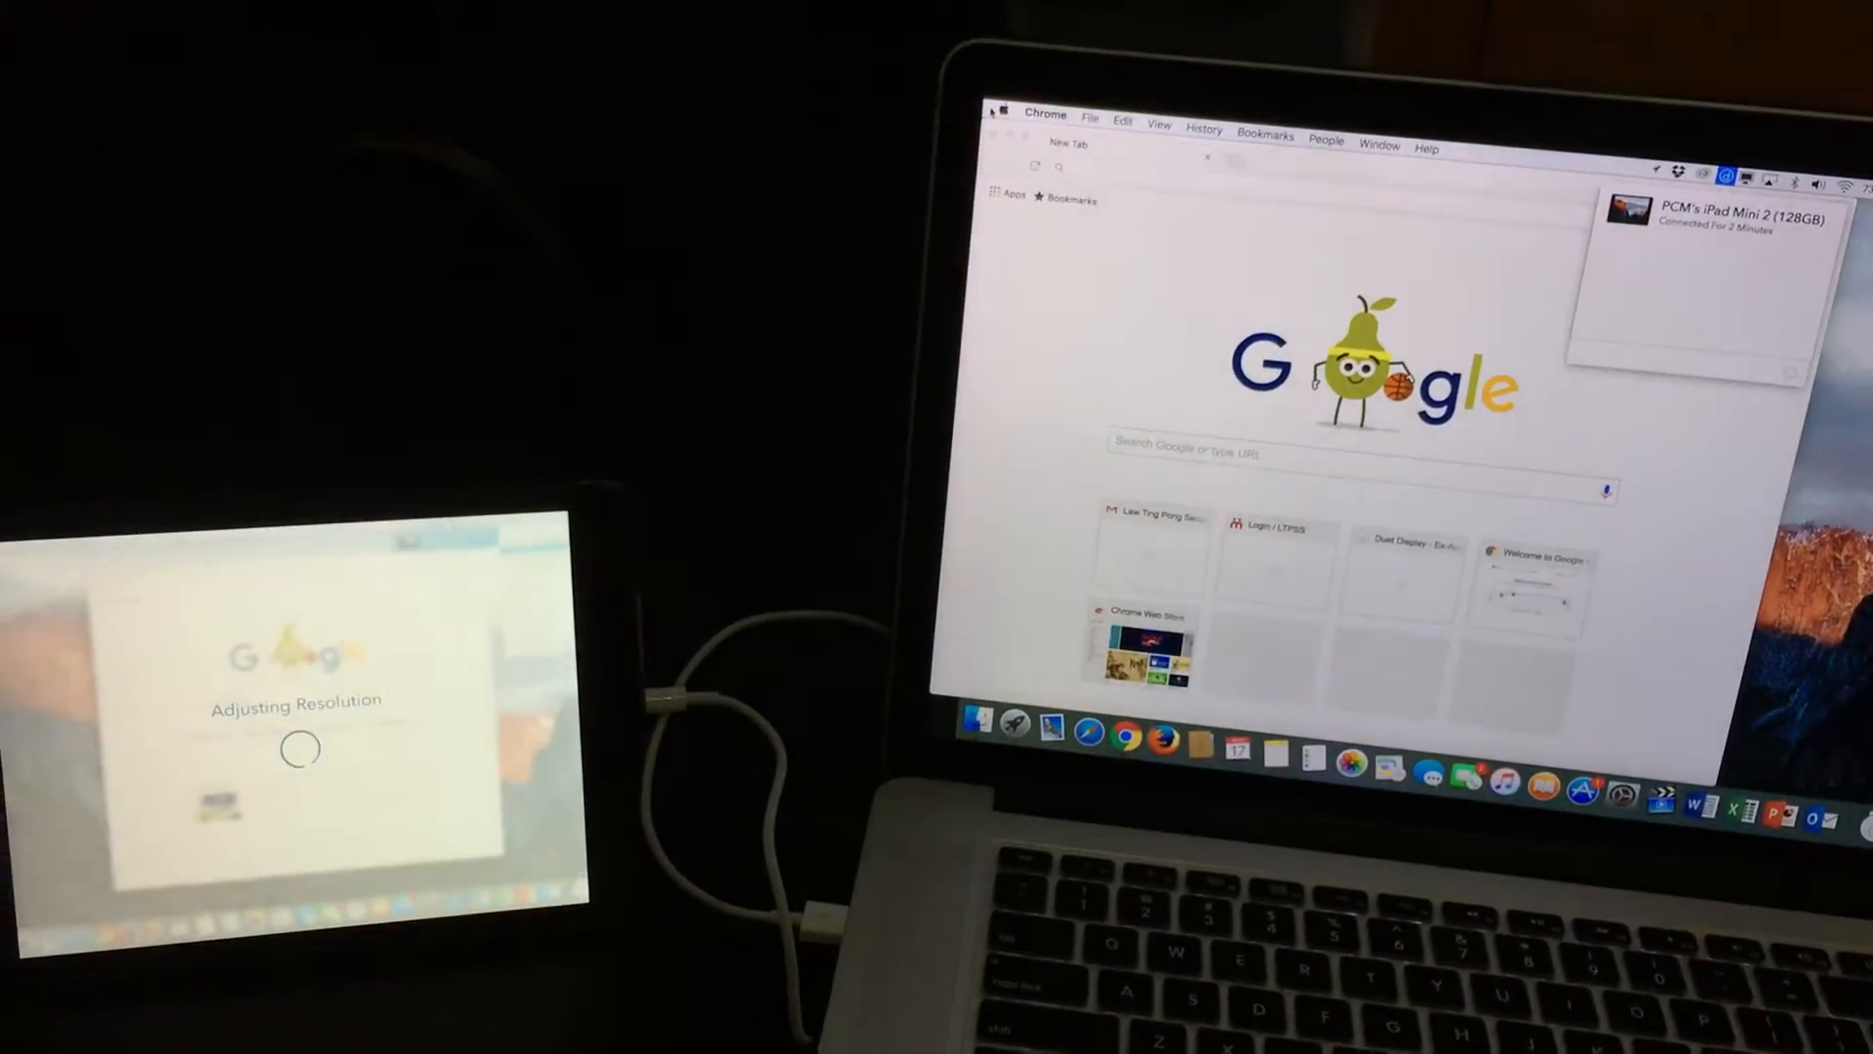